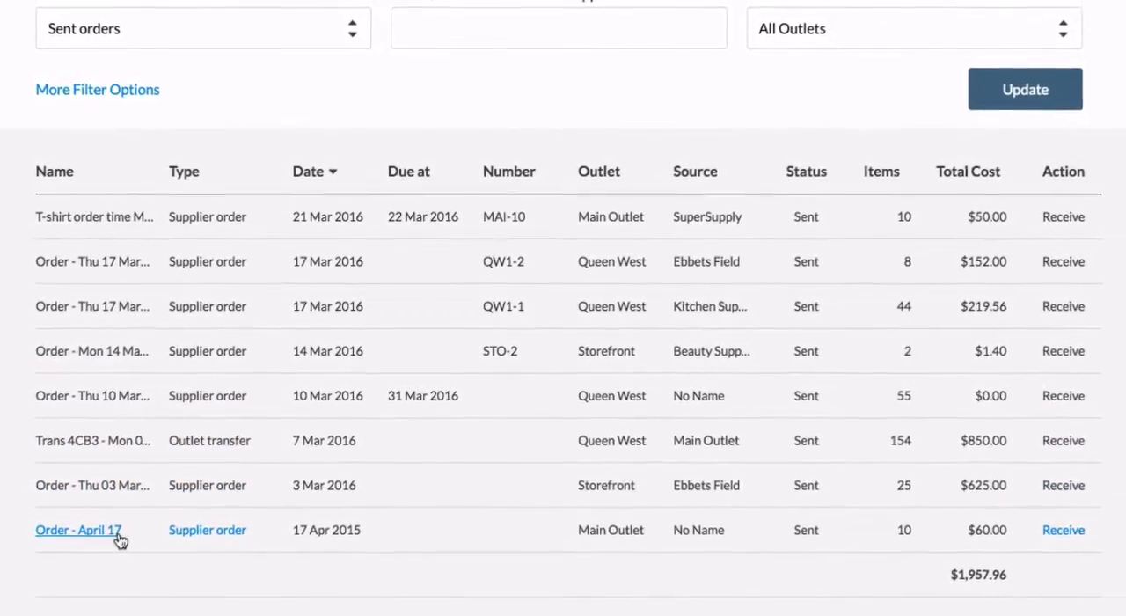
# Go from the Stock Control list to the Home dashboard
pyautogui.click(37, 74)
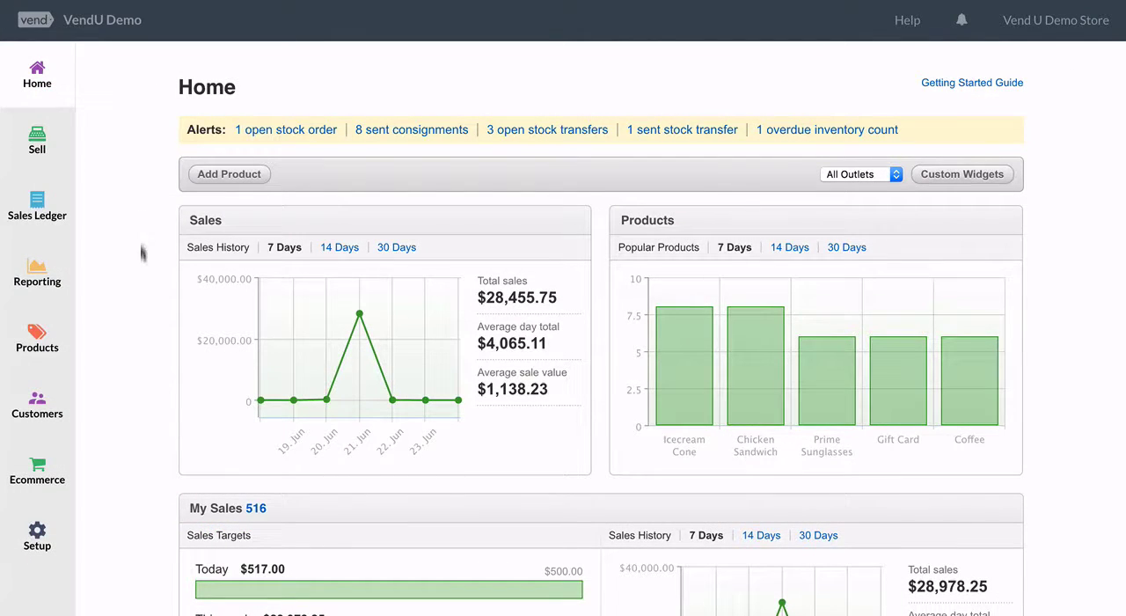
# Go to Setup's Outlets and Registers page
pyautogui.click(37, 535)
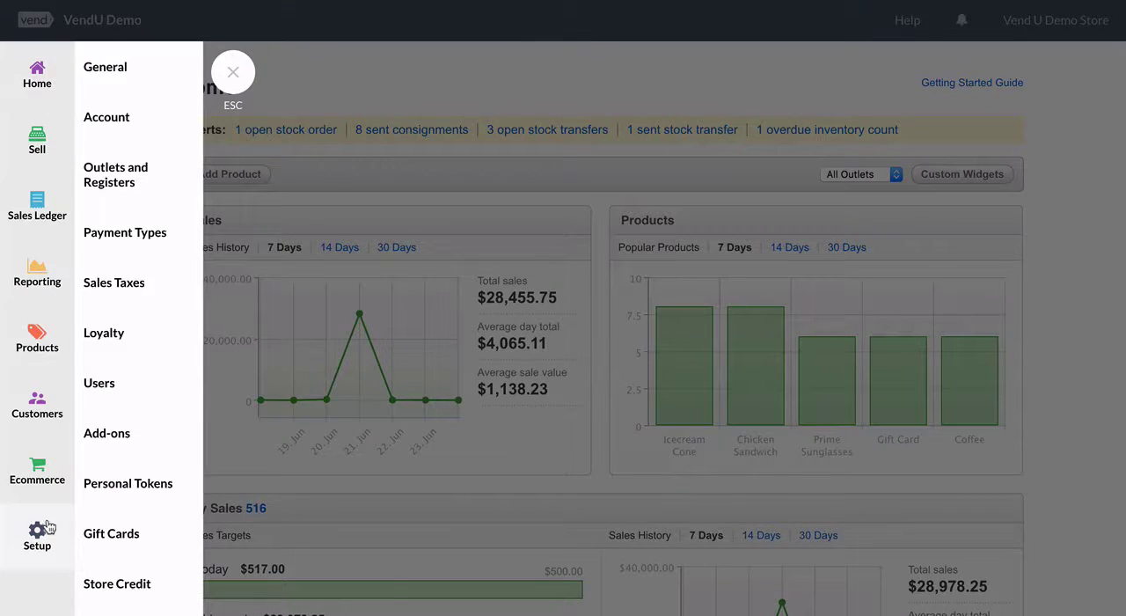
pyautogui.moveTo(115, 175)
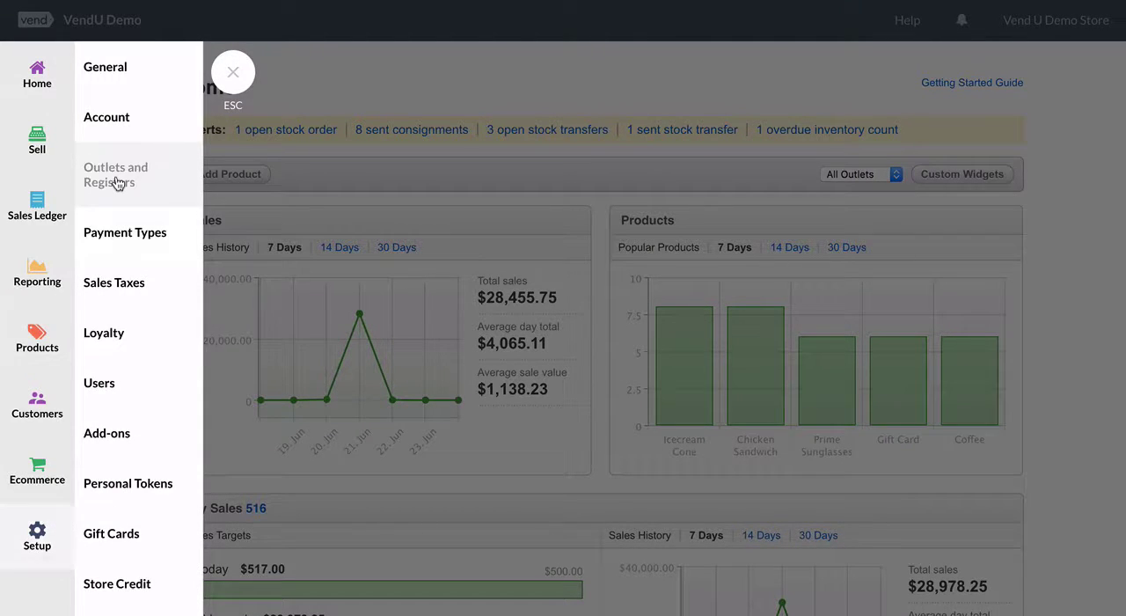
pyautogui.click(115, 174)
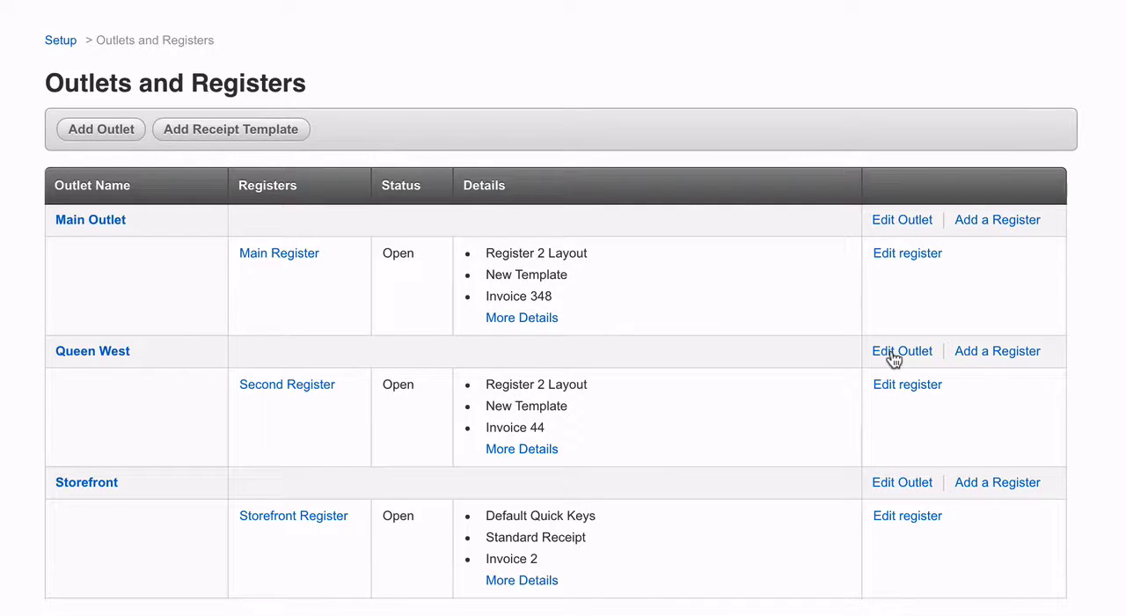
# Give Queen West order prefix QW1 with order number 1, and deliver a stock order there
pyautogui.click(901, 350)
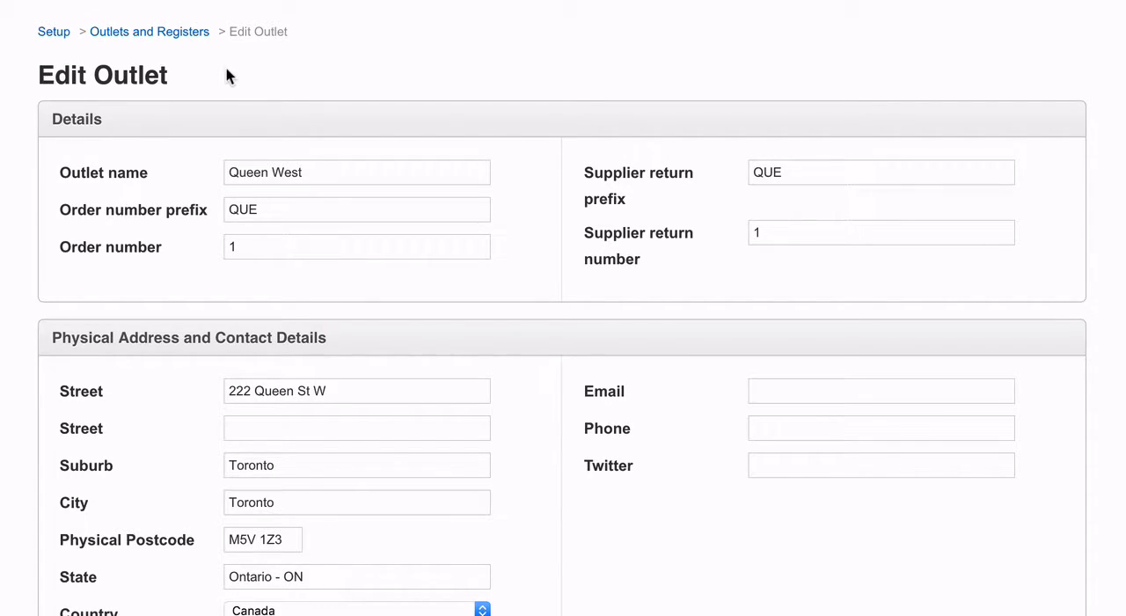
pyautogui.moveTo(69, 213)
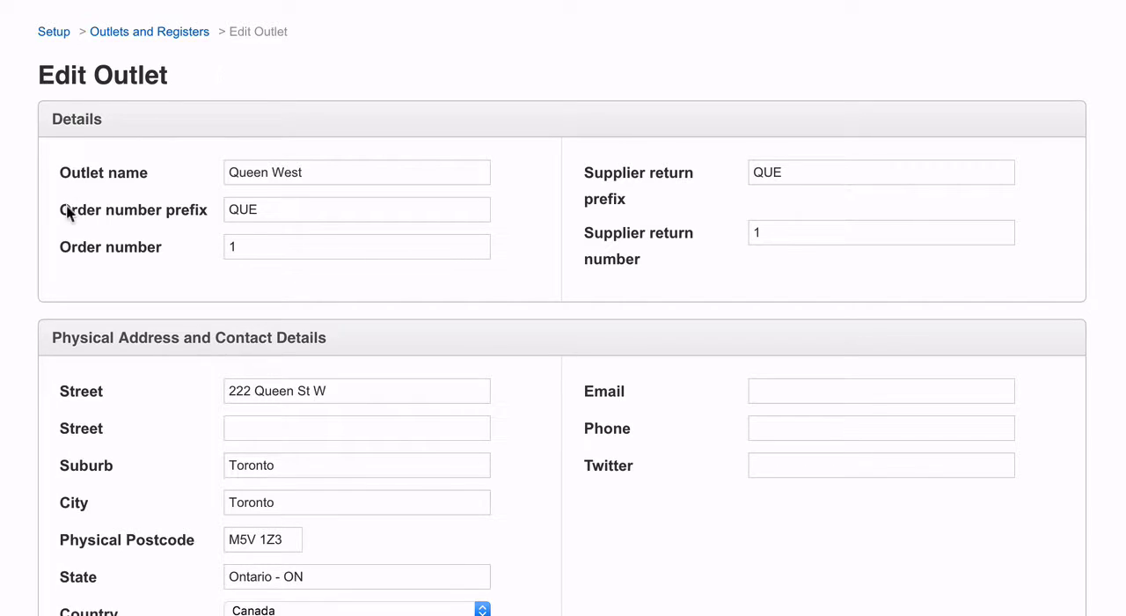
pyautogui.moveTo(36, 277)
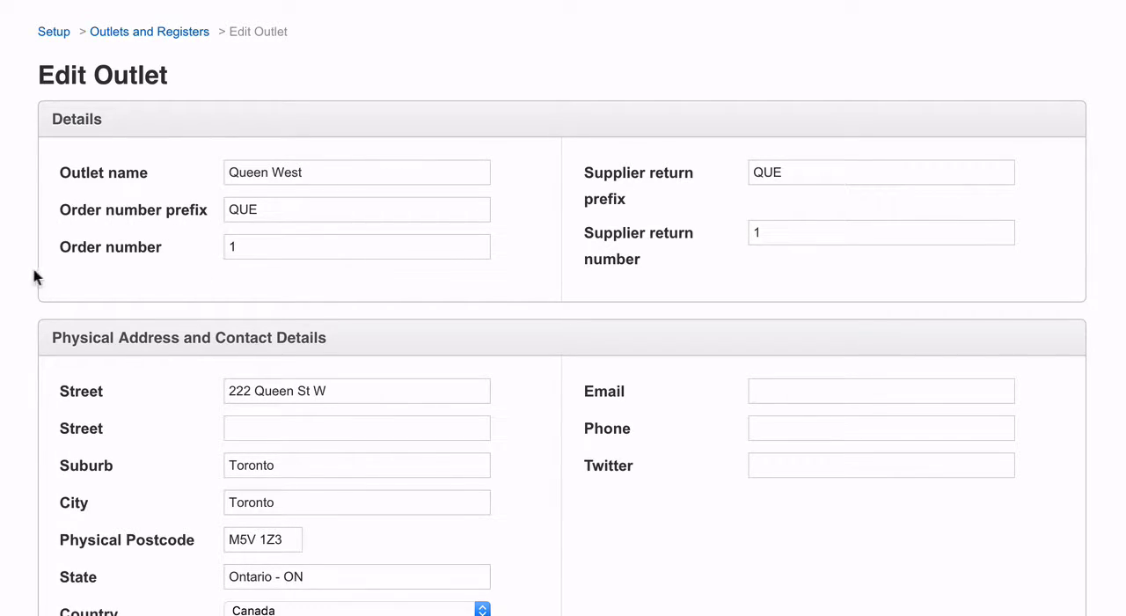
pyautogui.click(356, 209)
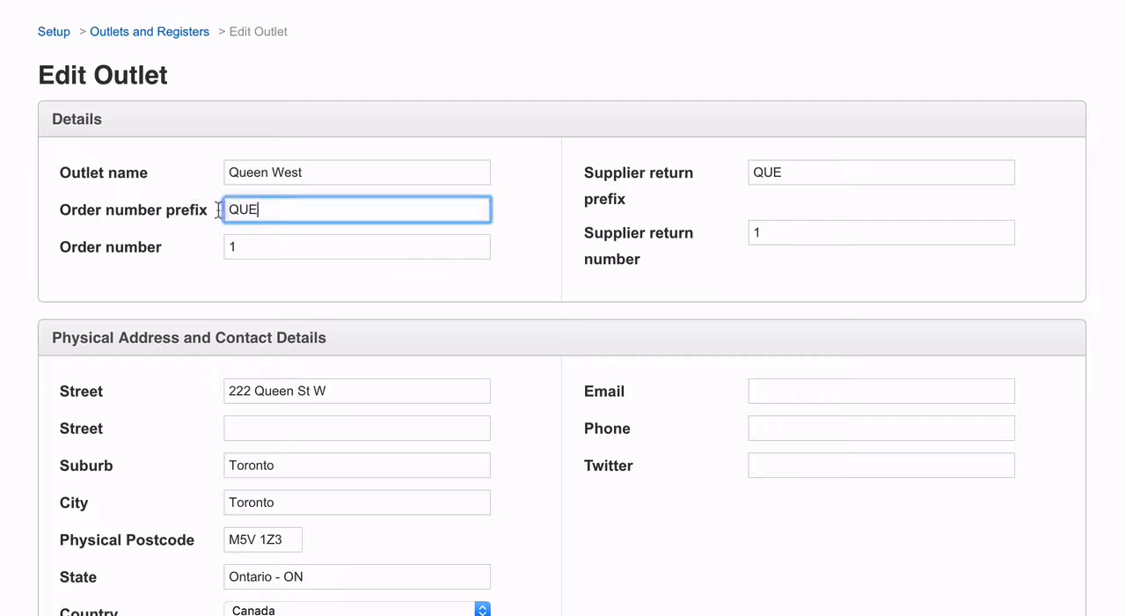
pyautogui.write('LIZ')
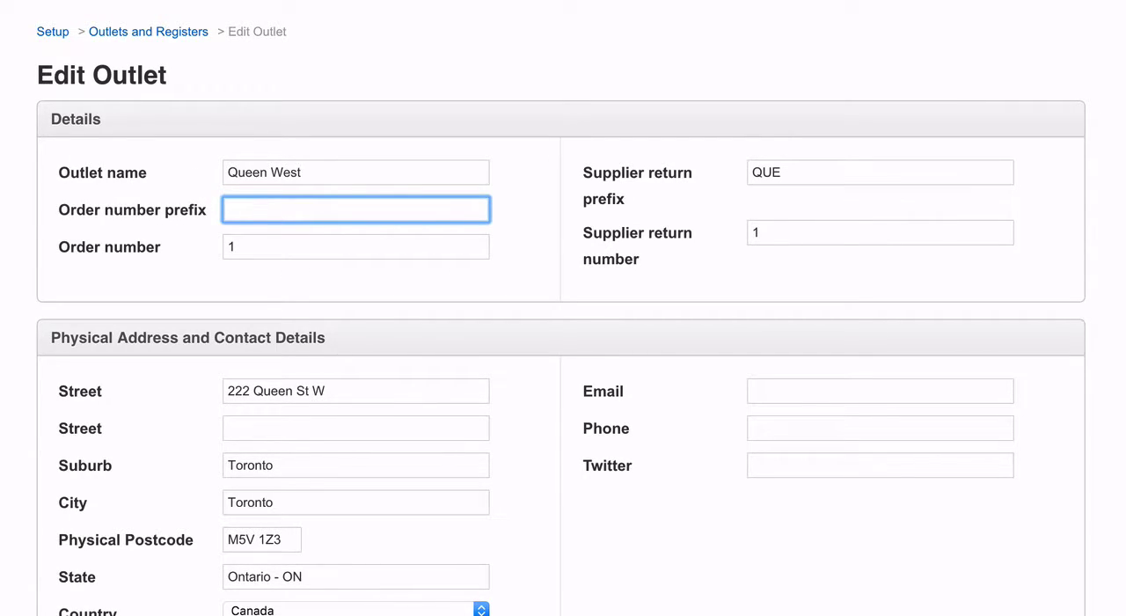
pyautogui.write('QW1')
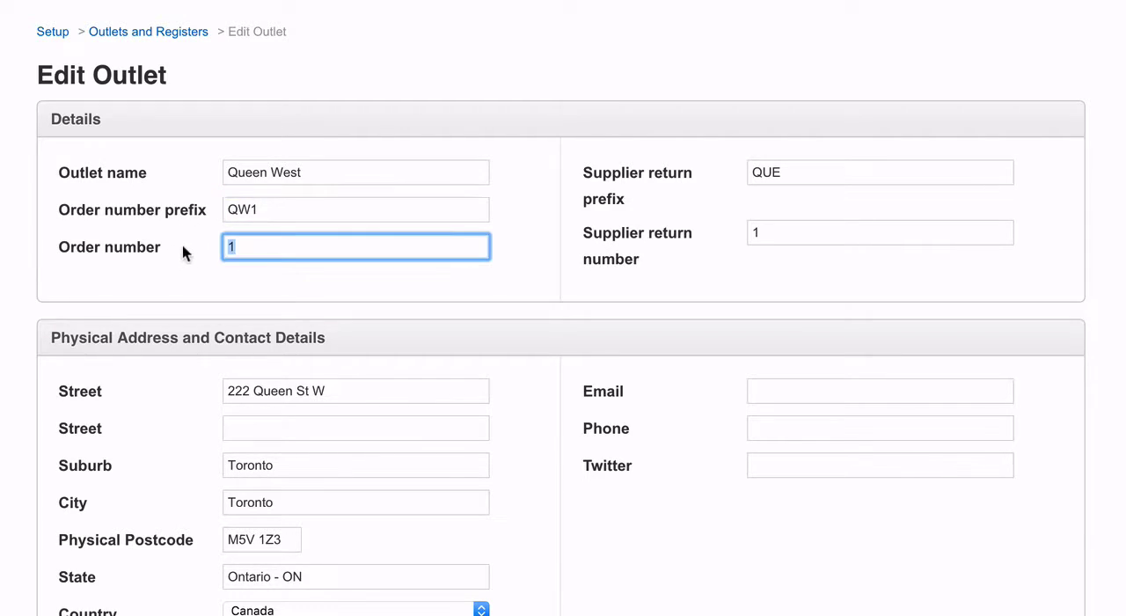
pyautogui.write('0')
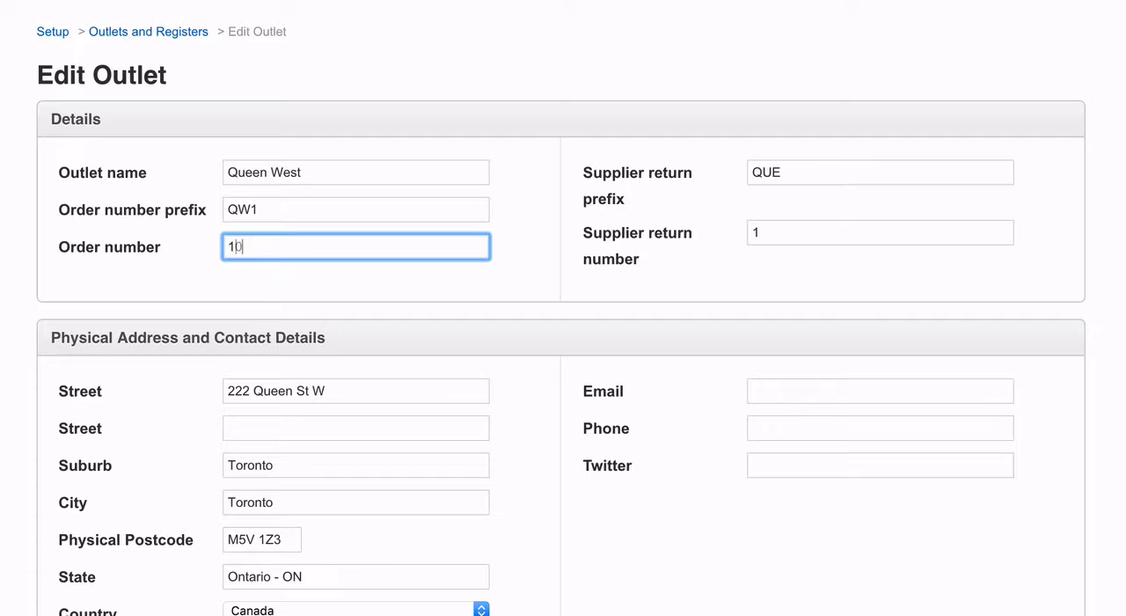
pyautogui.write('2356')
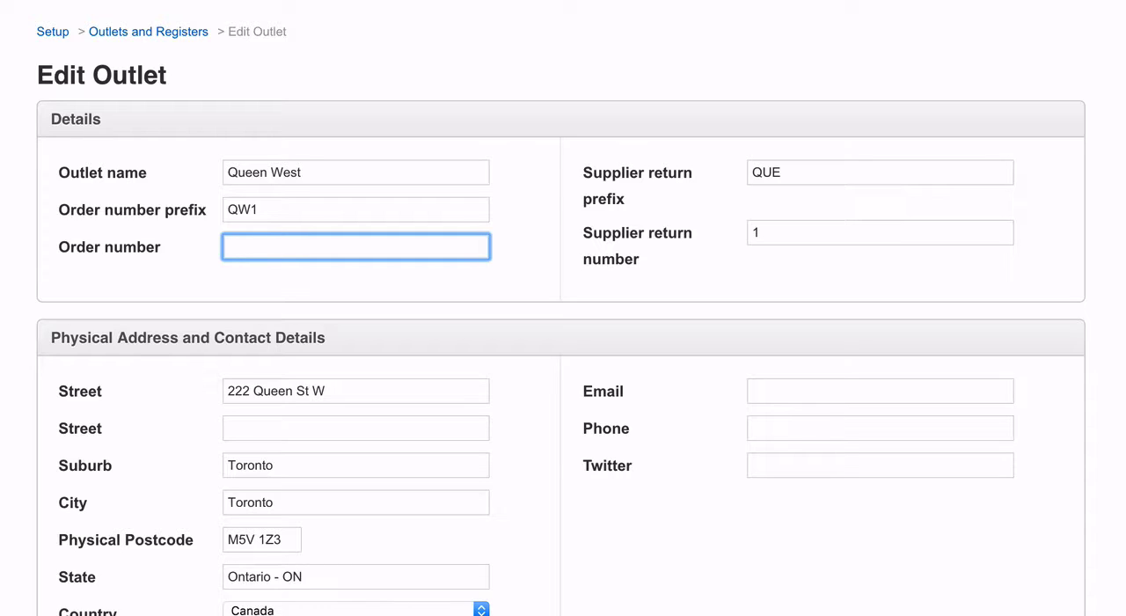
pyautogui.write('1')
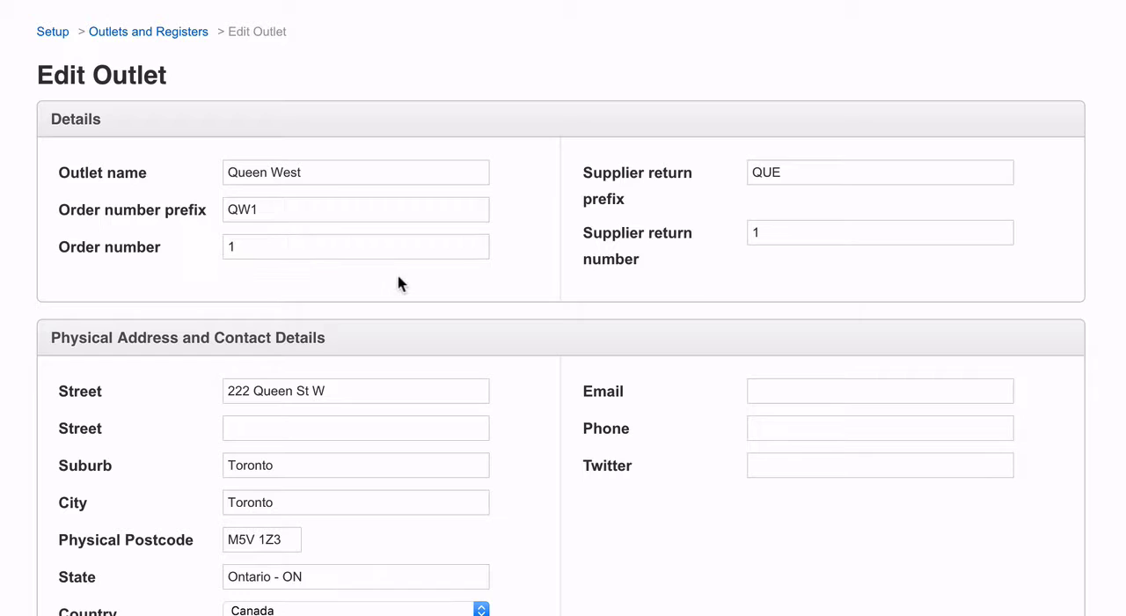
pyautogui.scroll(-3)
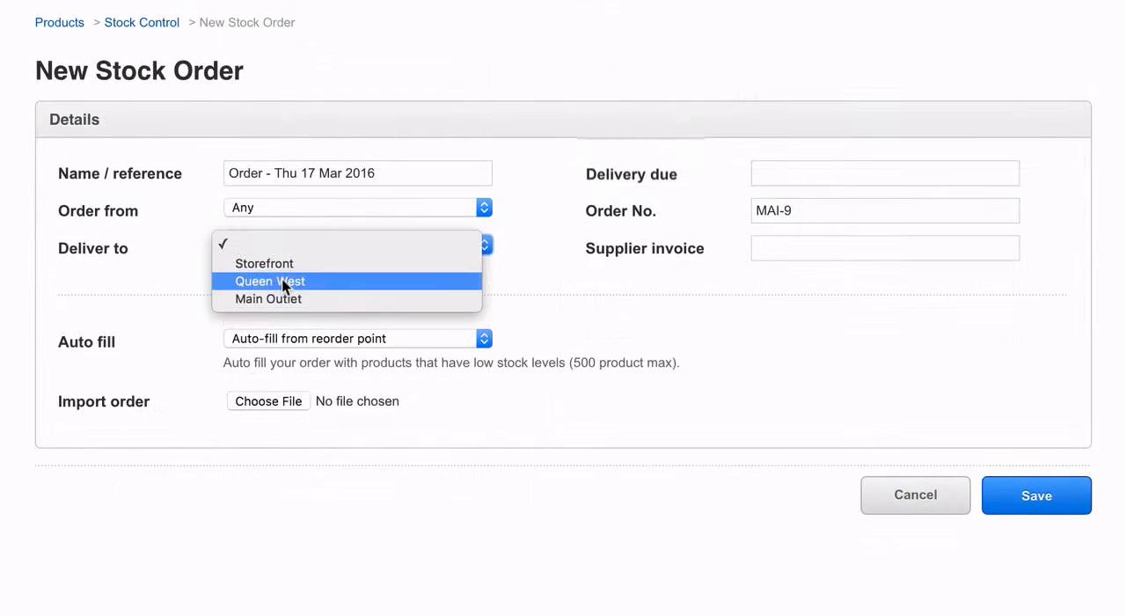
pyautogui.click(269, 280)
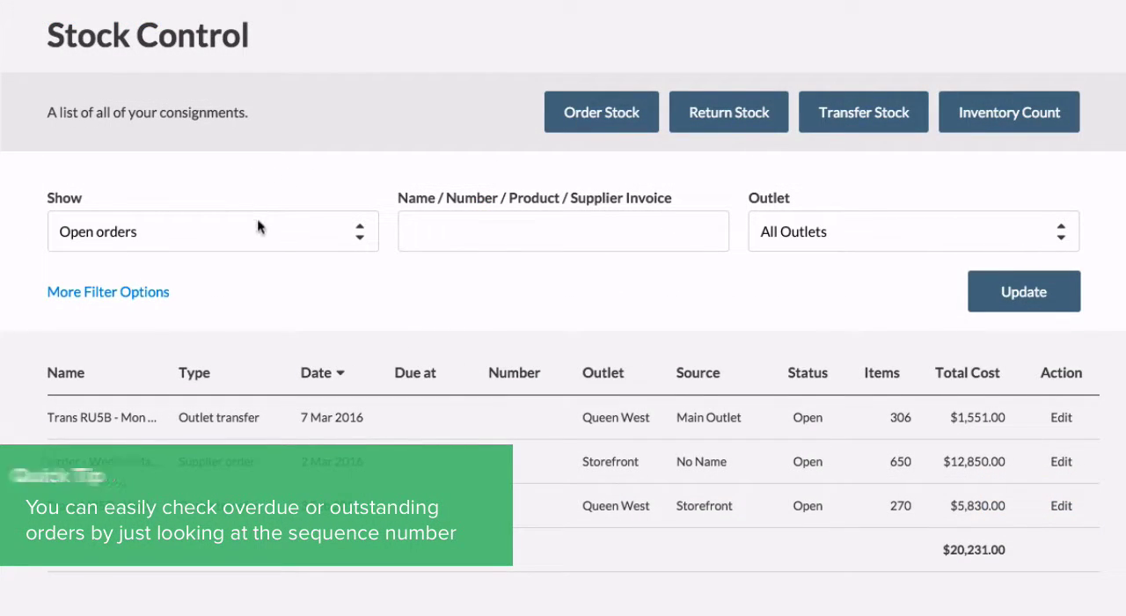
# Show only sent orders and search the list for QW1
pyautogui.click(211, 231)
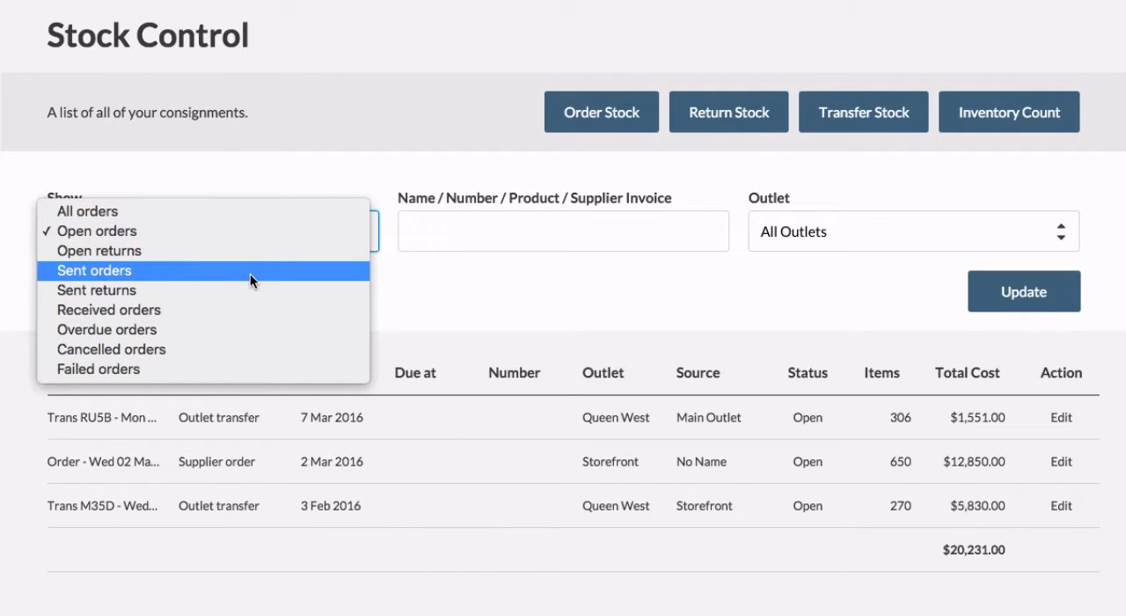
pyautogui.click(94, 270)
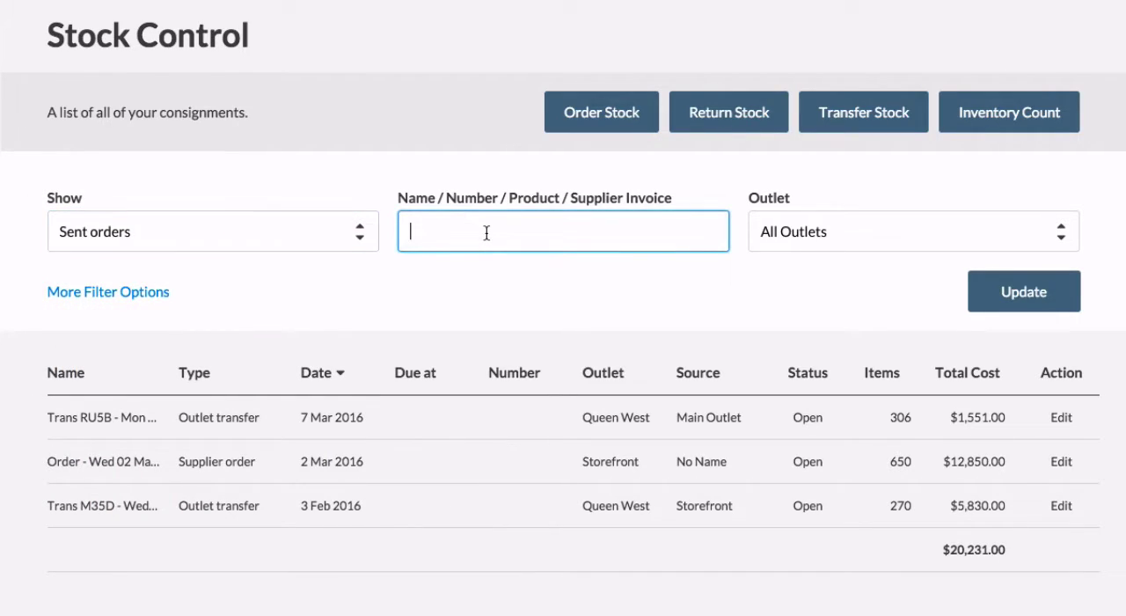
pyautogui.write('QW1')
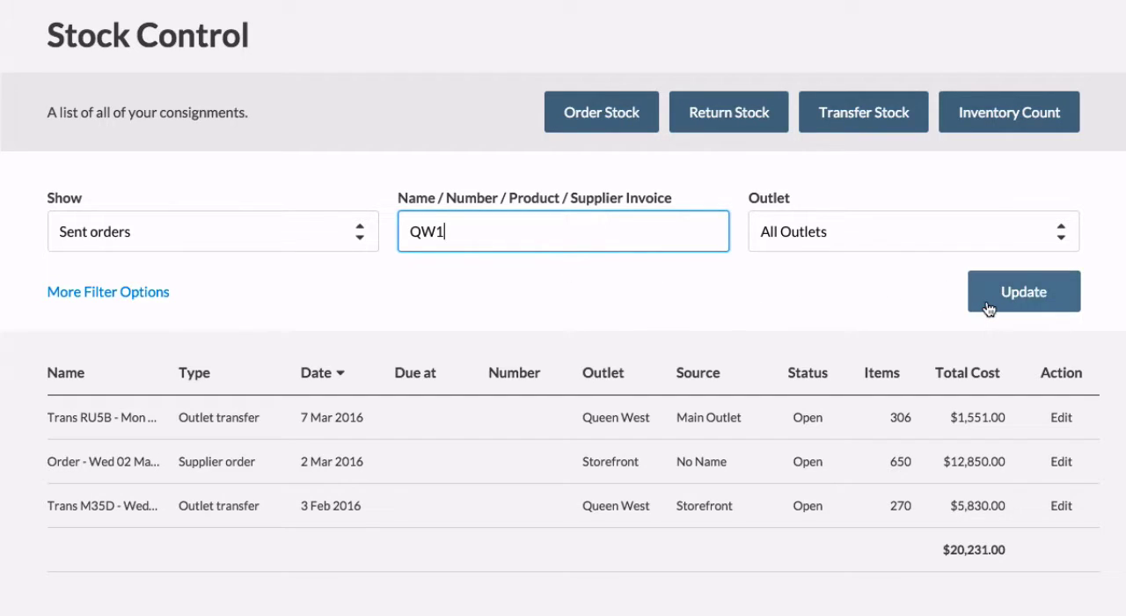
pyautogui.click(108, 292)
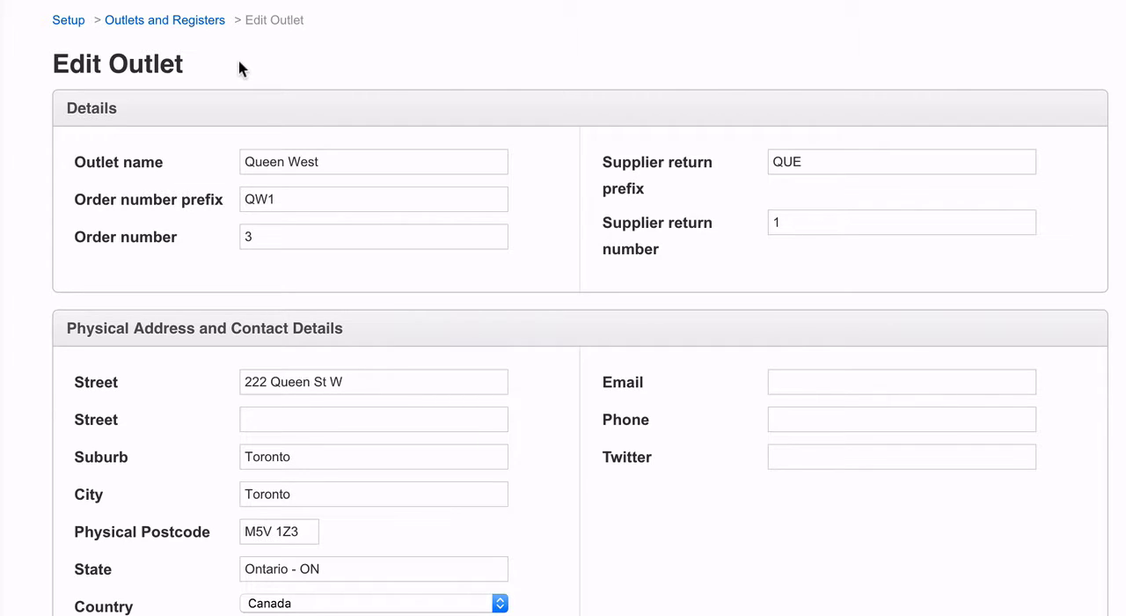
pyautogui.moveTo(606, 110)
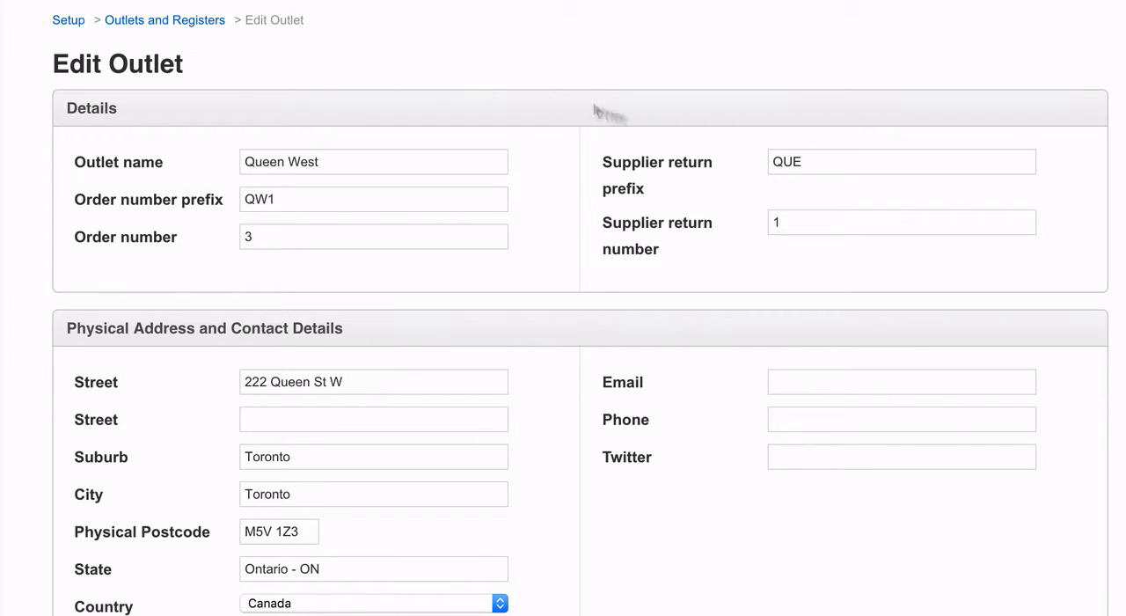
# Set Queen West's supplier return prefix to QWE and return number to 101
pyautogui.click(901, 162)
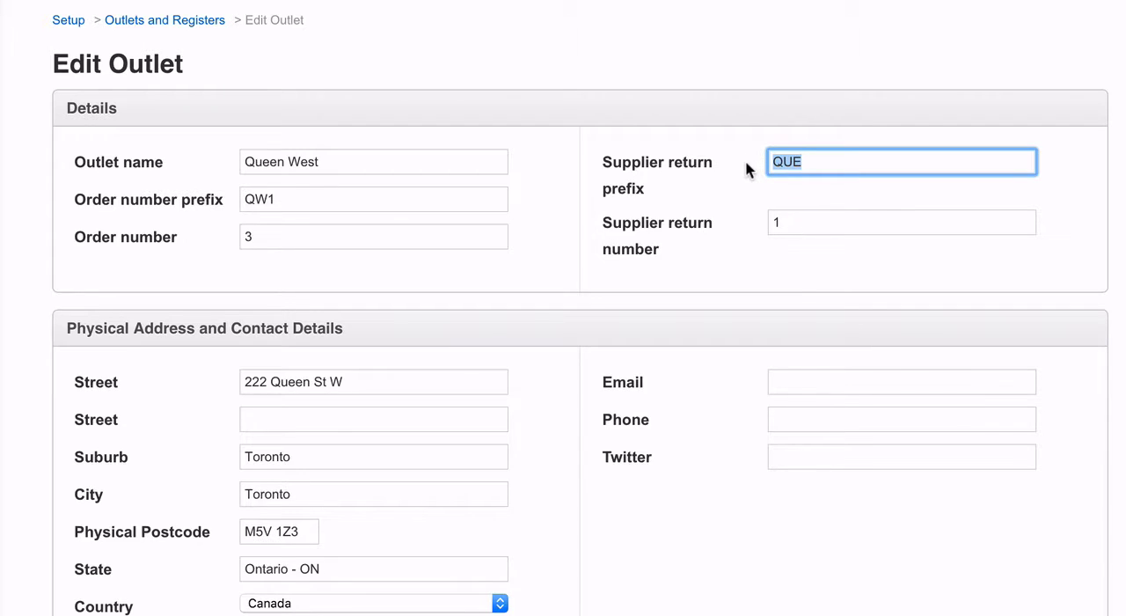
pyautogui.write('QW1')
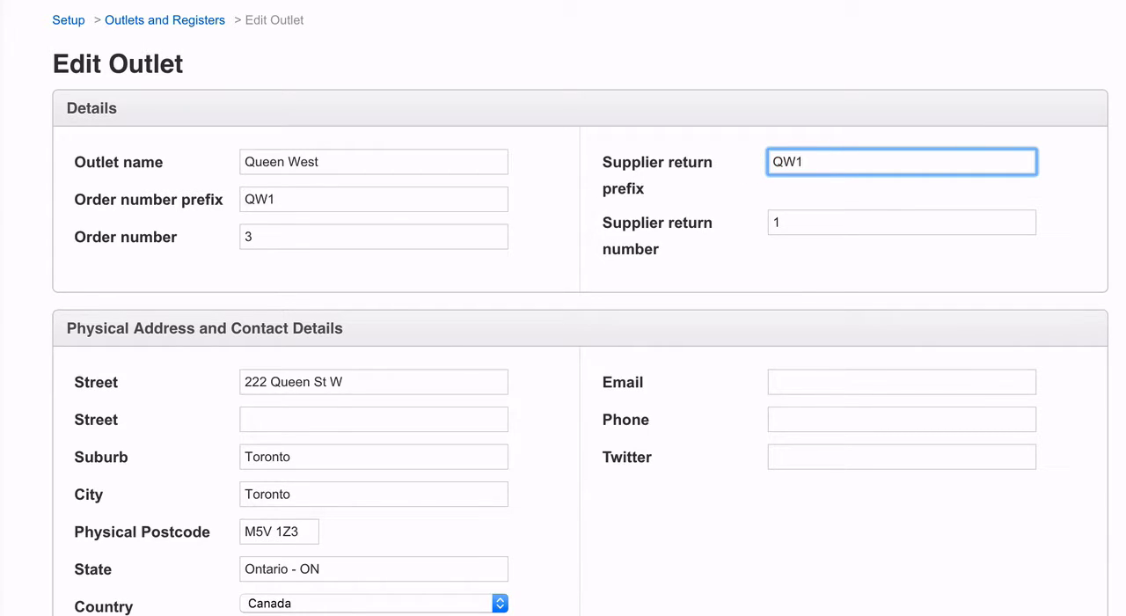
pyautogui.press('Backspace')
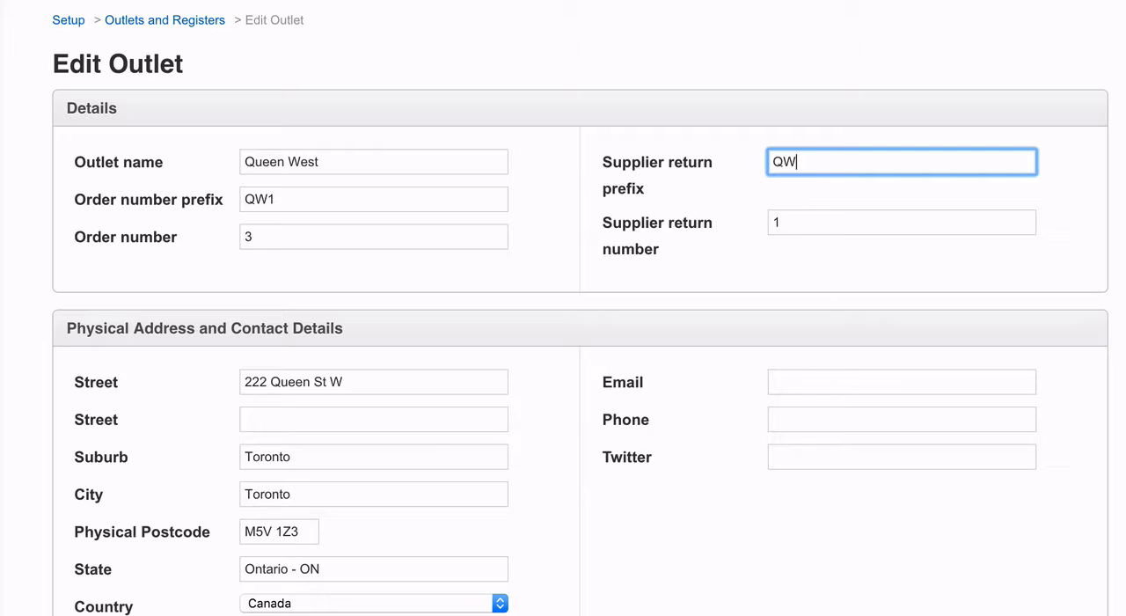
pyautogui.press('Backspace')
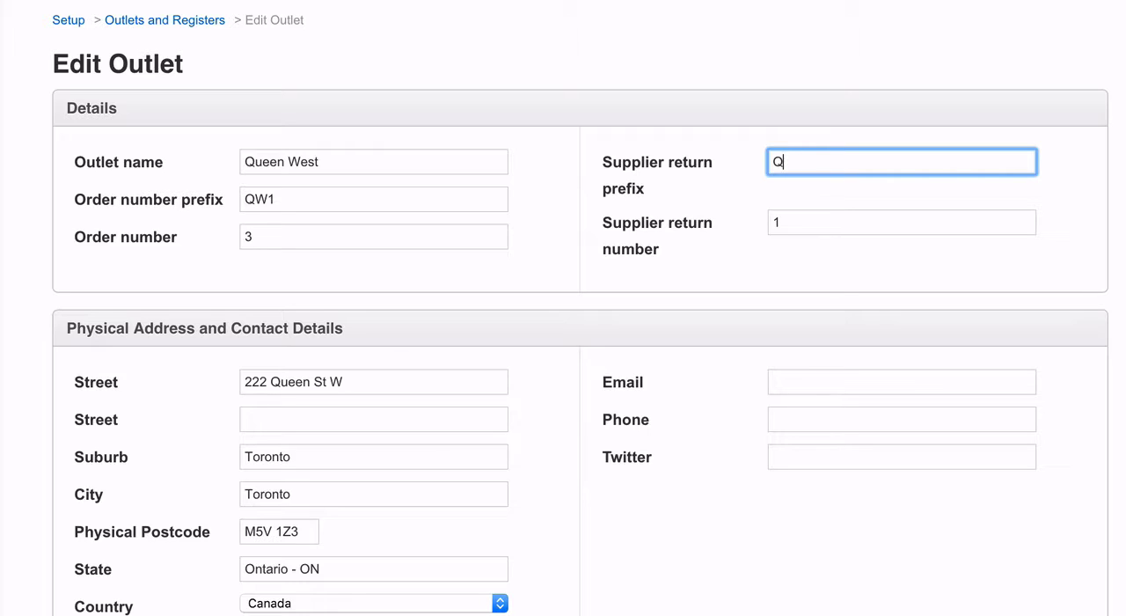
pyautogui.write('WE')
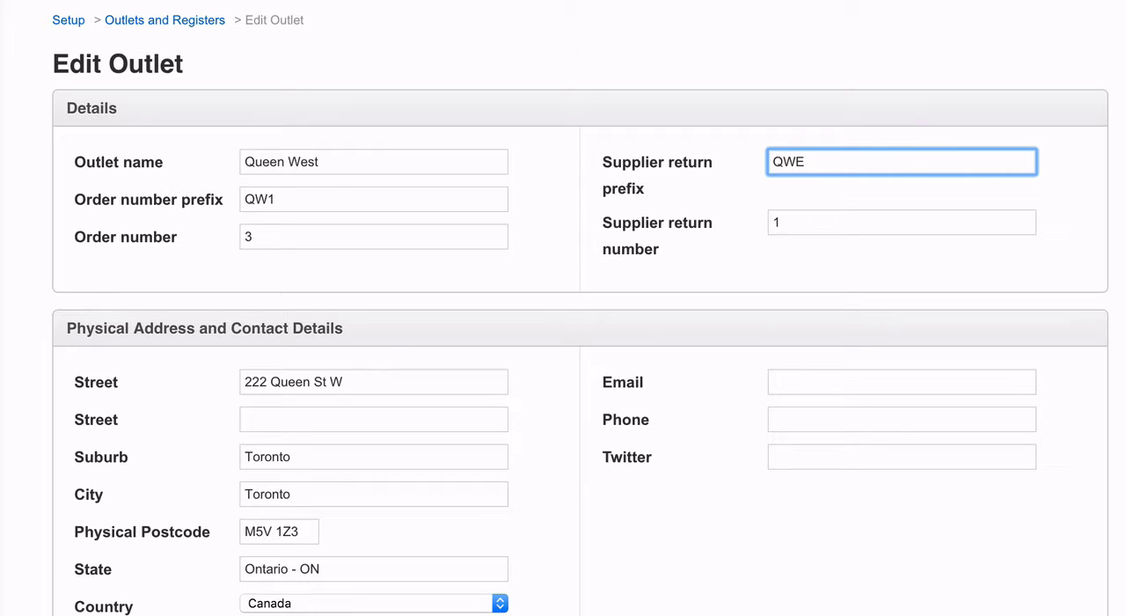
pyautogui.moveTo(746, 169)
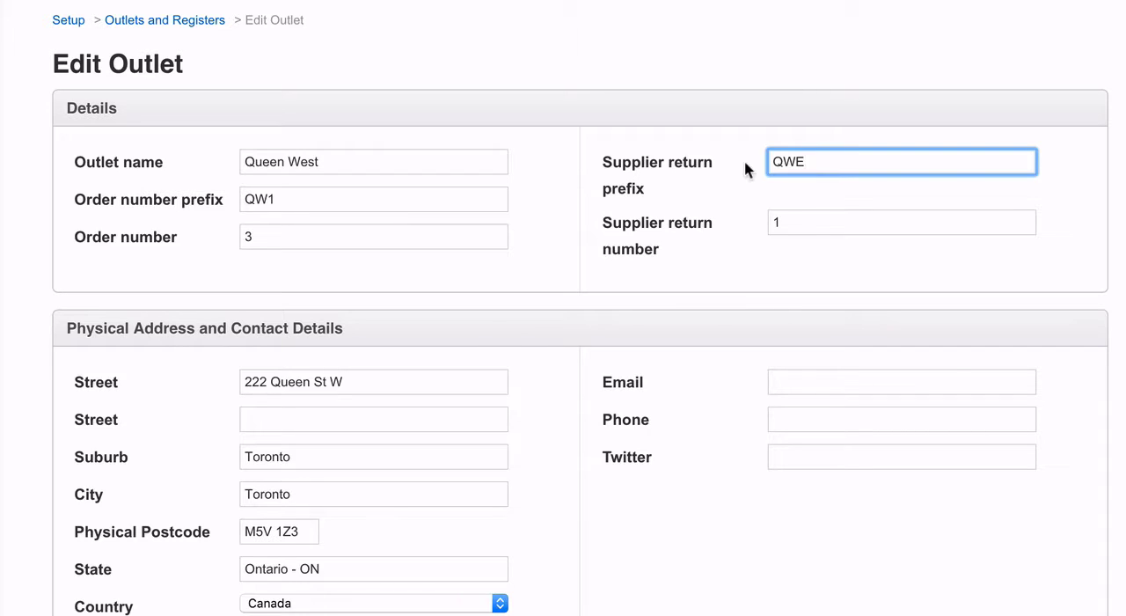
pyautogui.click(901, 221)
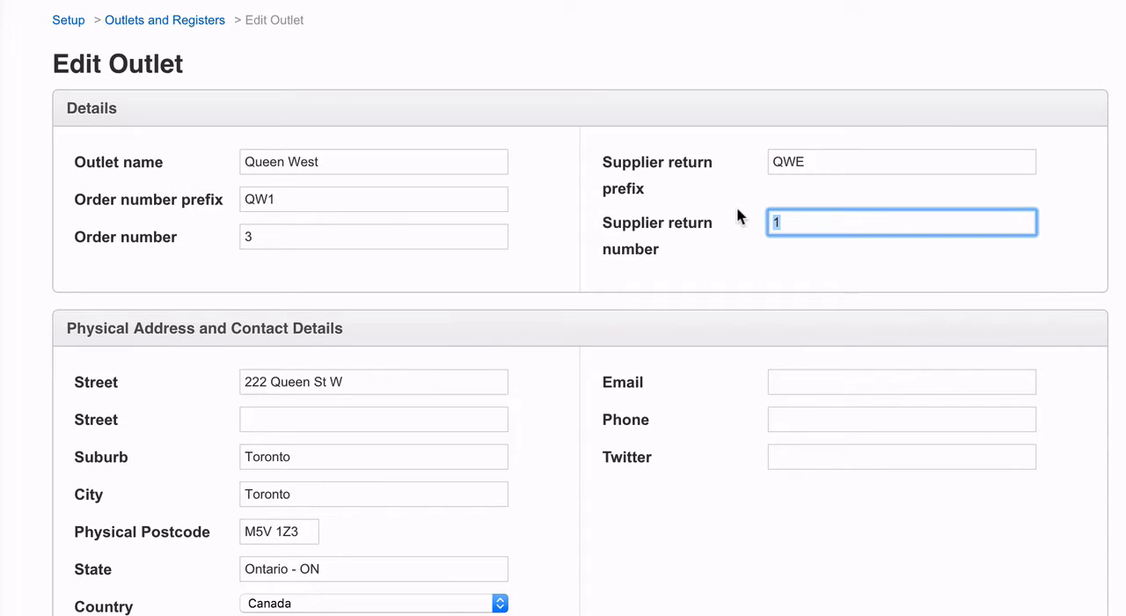
pyautogui.write('01')
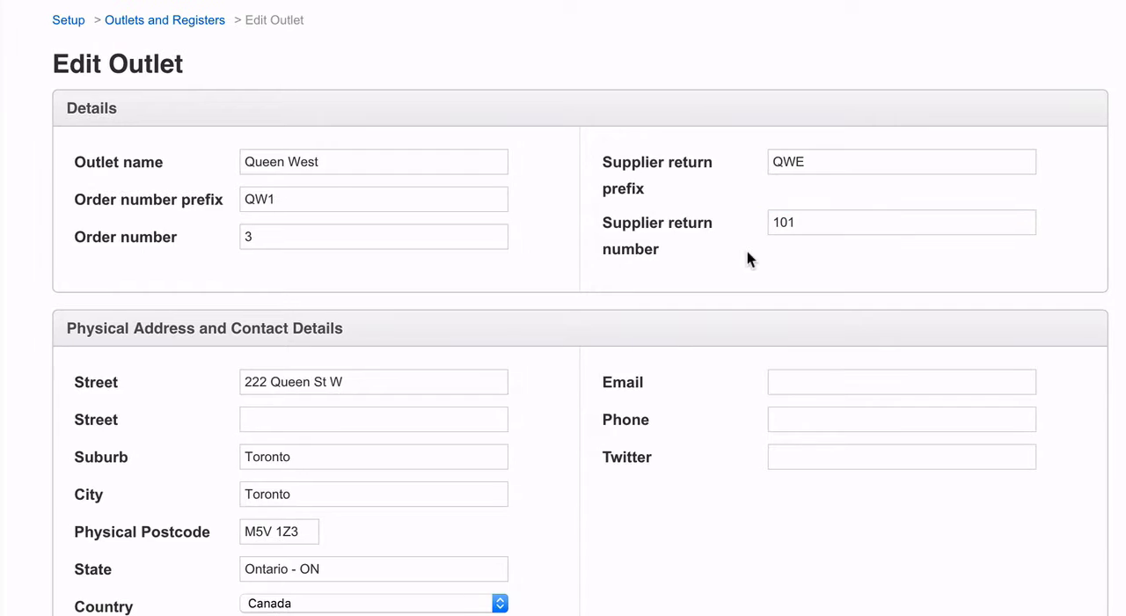
# Save the outlet and show all orders in Stock Control
pyautogui.scroll(-3)
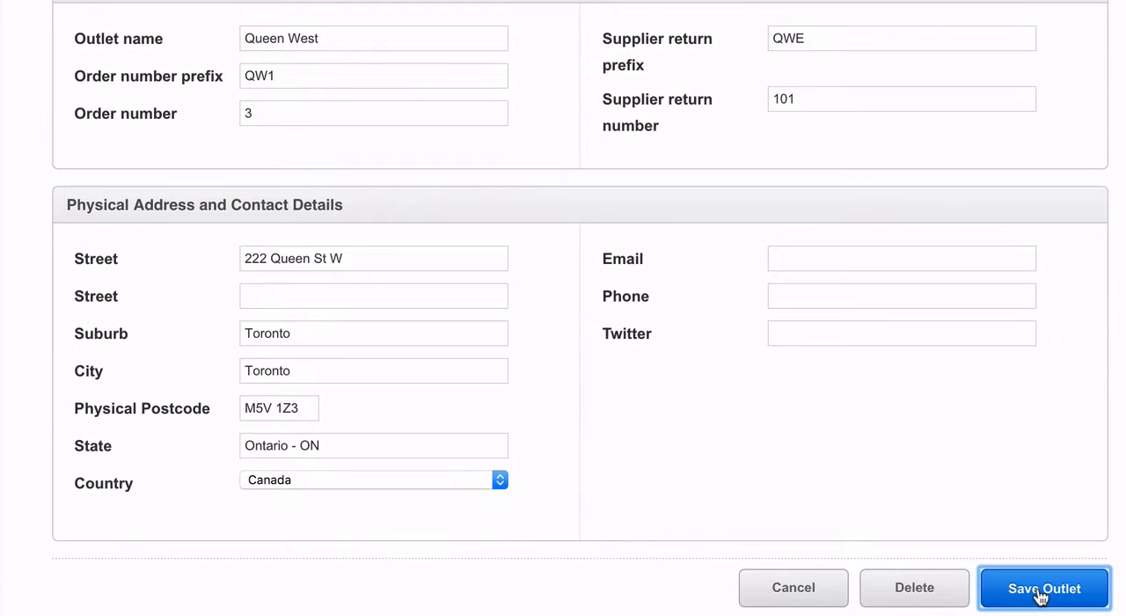
pyautogui.click(1043, 587)
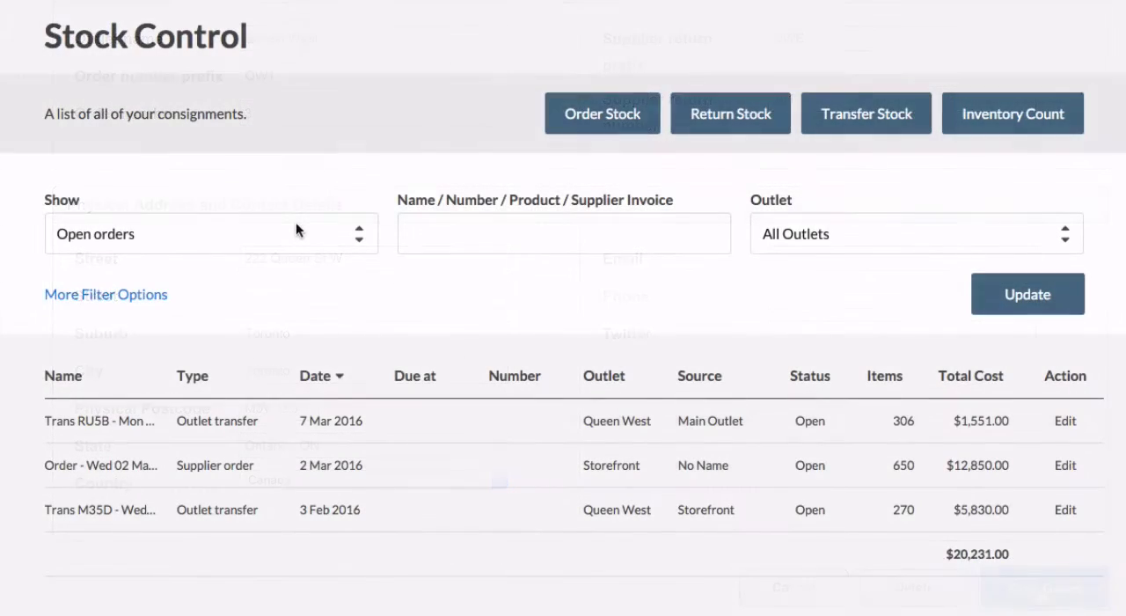
pyautogui.click(211, 233)
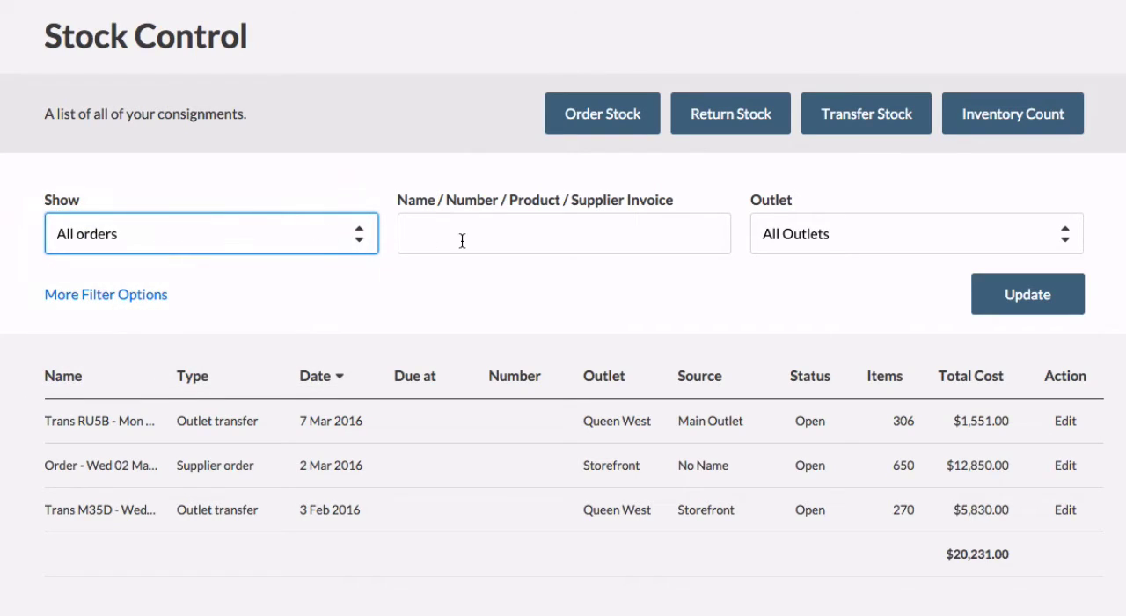